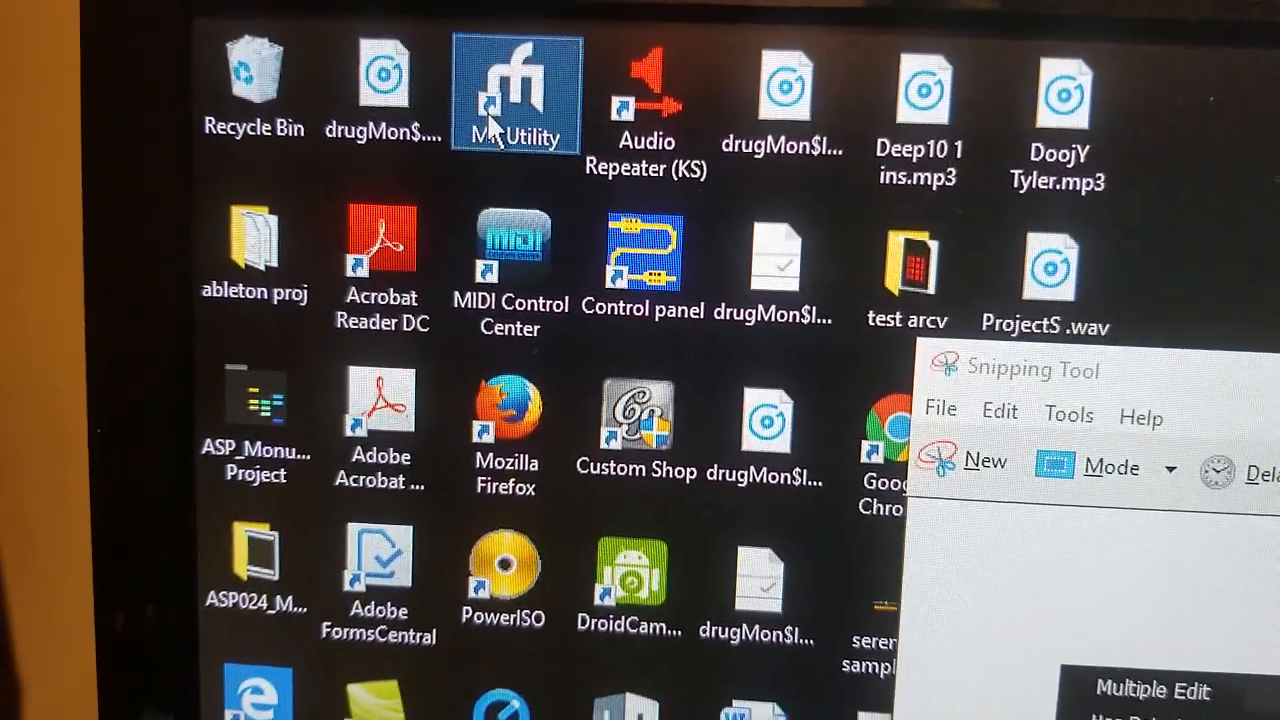
- Launch the Midi Fighter Utility from its desktop shortcut
double_click(515, 90)
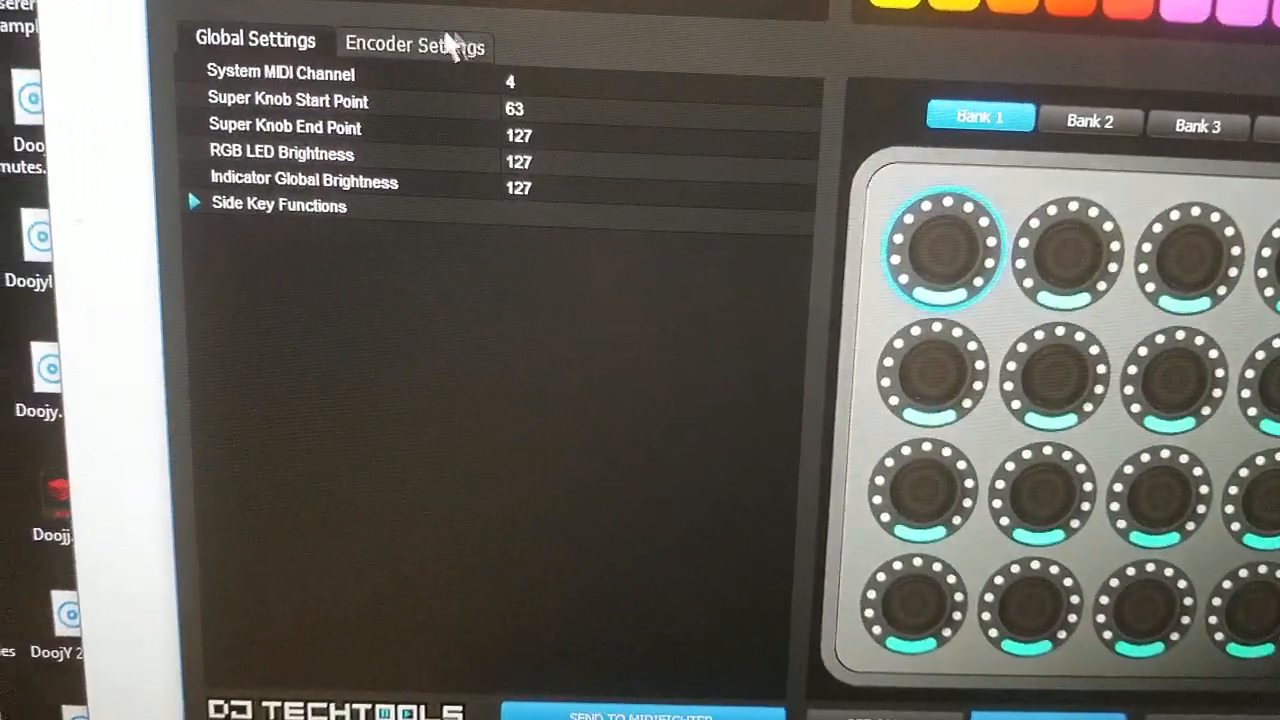
- Check the encoder settings for ENC 3FH/41H, trying Multiple edit then cancelling without changes
click(414, 45)
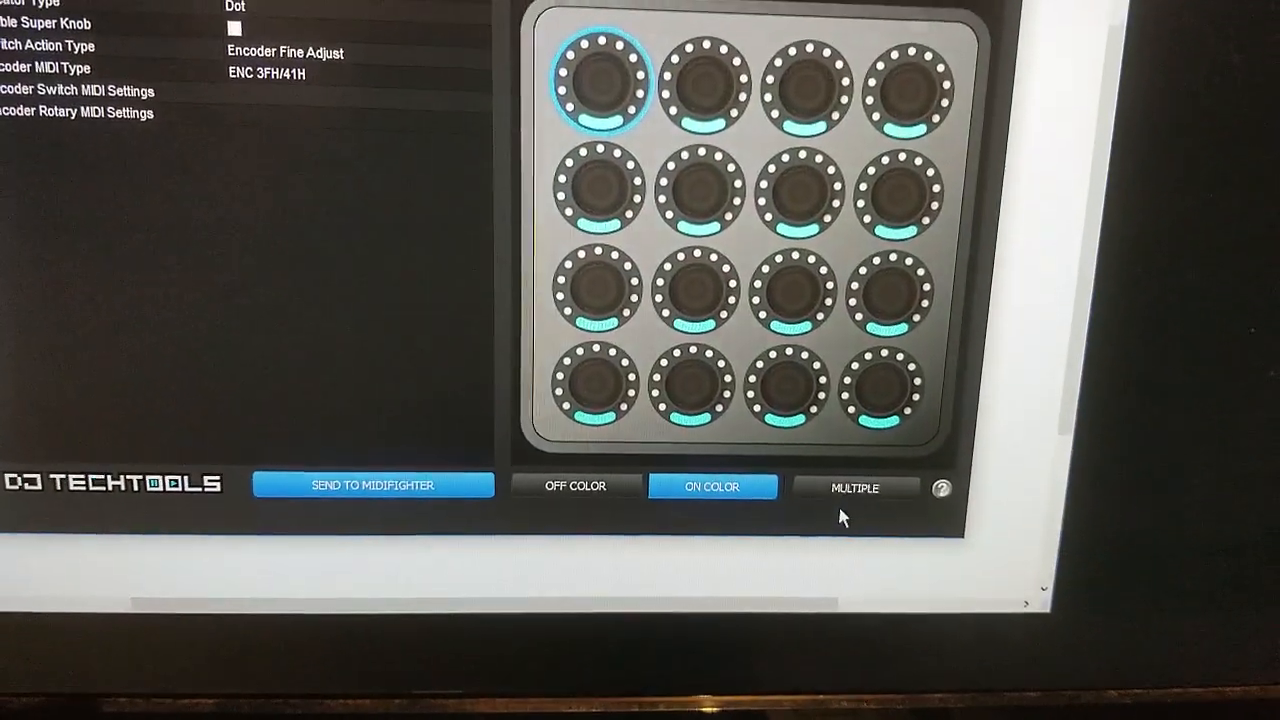
click(855, 487)
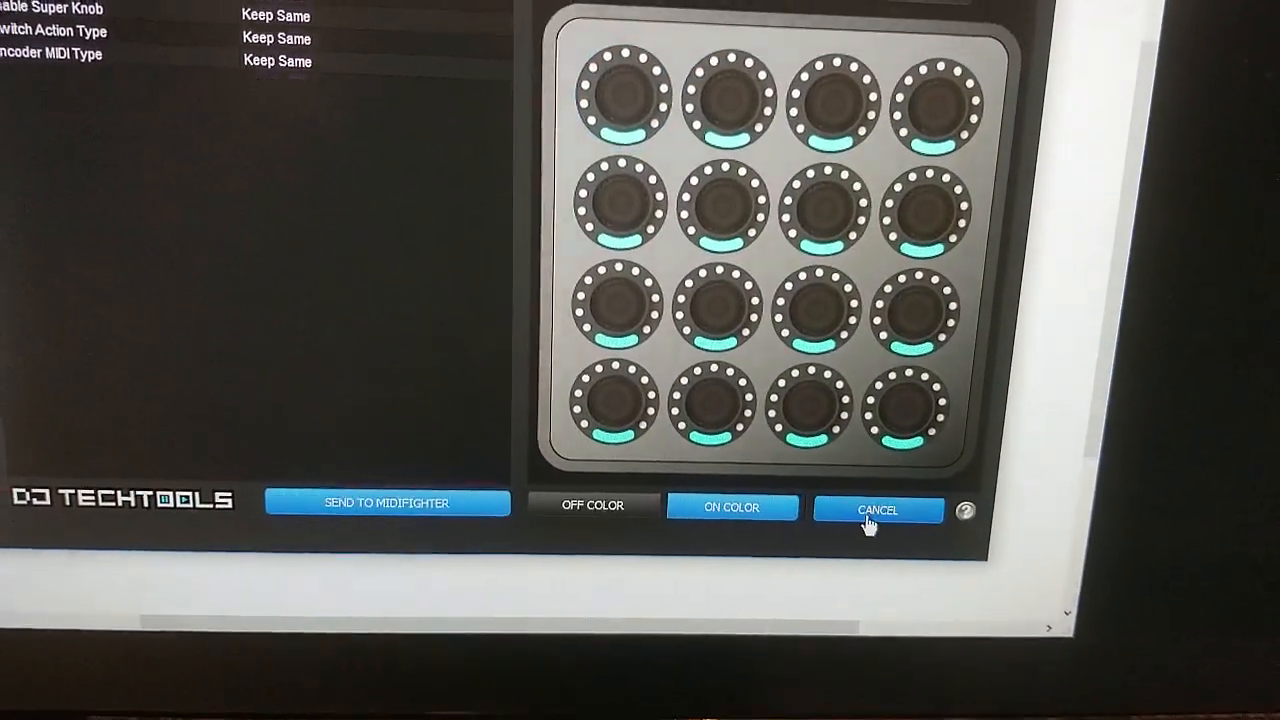
click(877, 510)
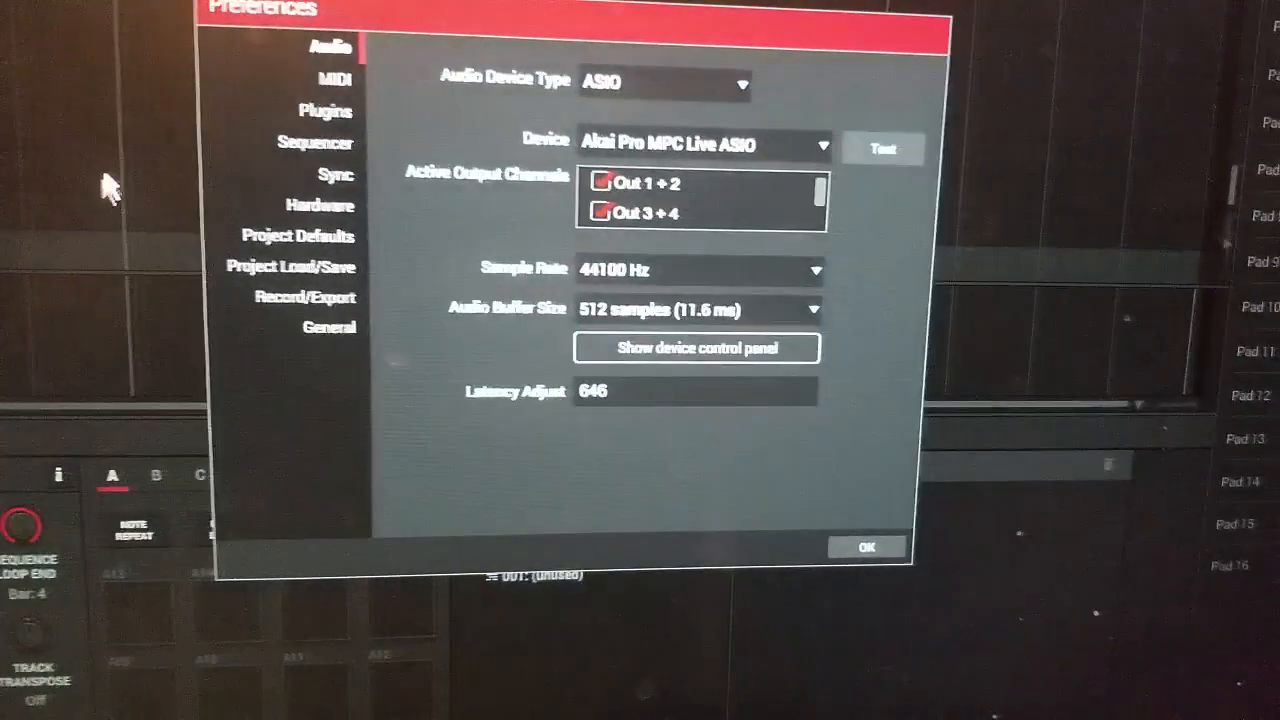
- Review the MPC Live ASIO audio device settings (44100 Hz, 512 samples) in Preferences
click(333, 79)
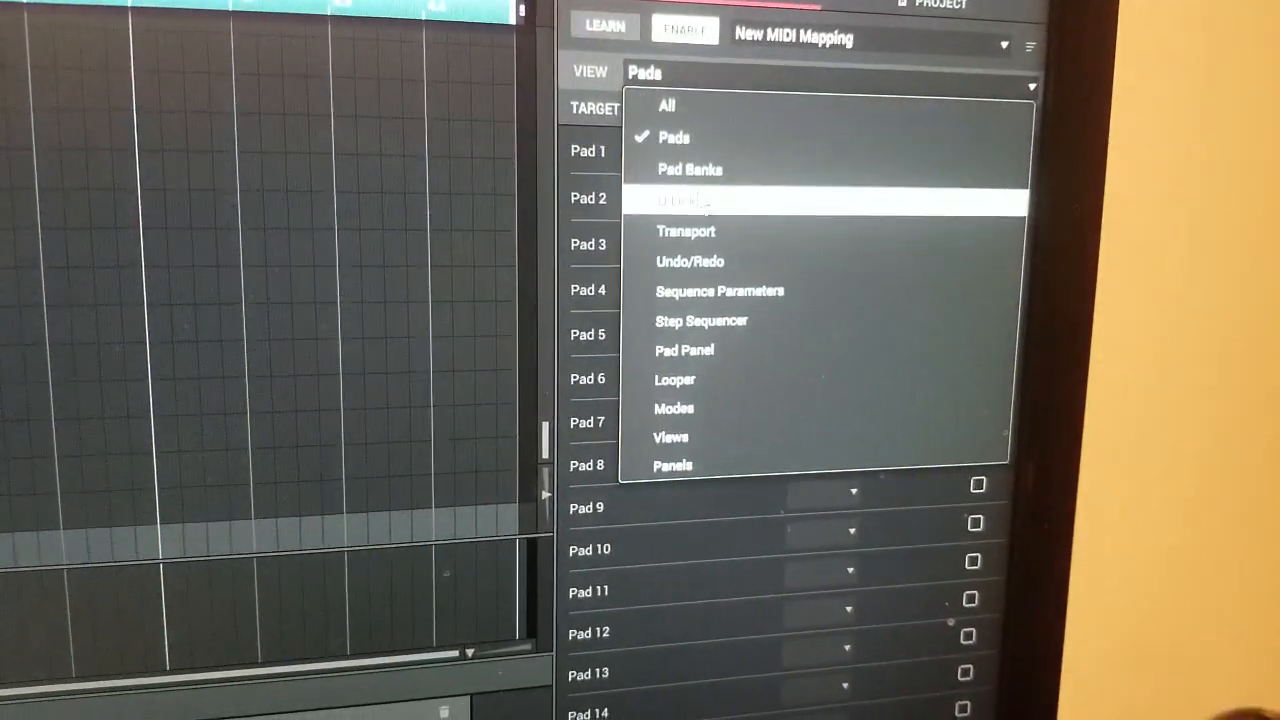
- Show Q-Links in the MIDI Control view and check Q-Link 1's Rel CC Offset type
click(680, 199)
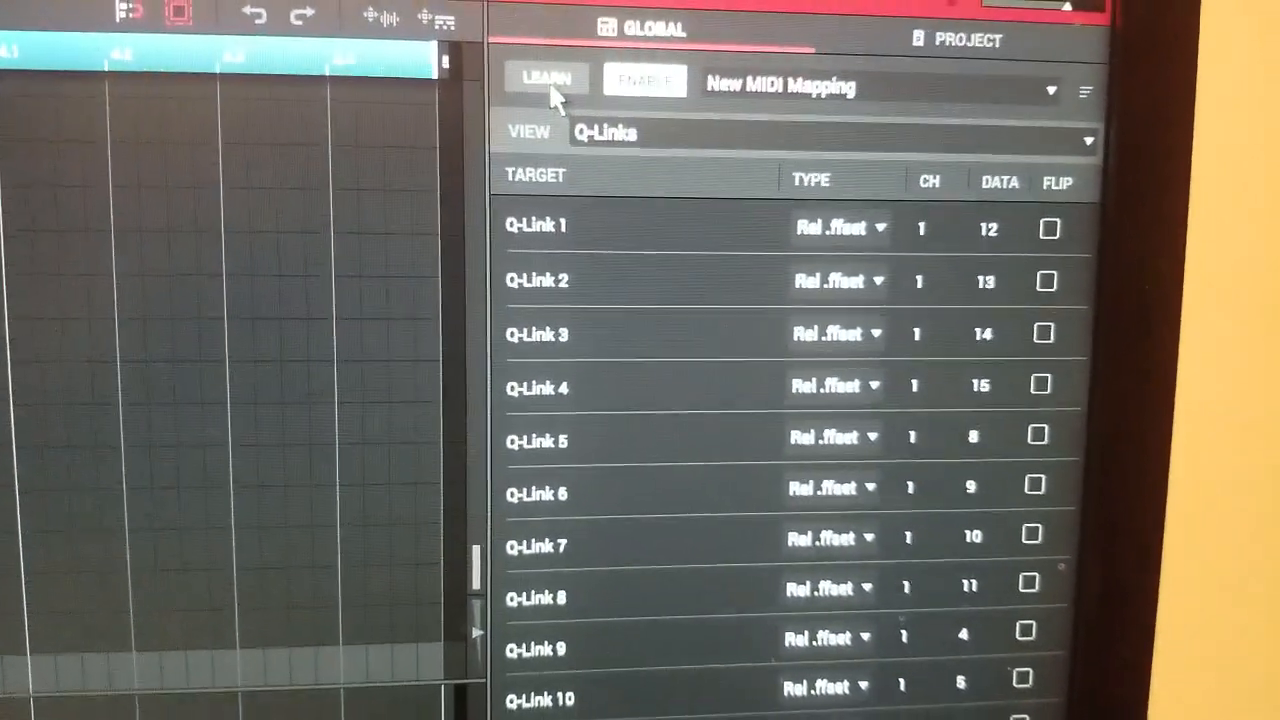
click(835, 227)
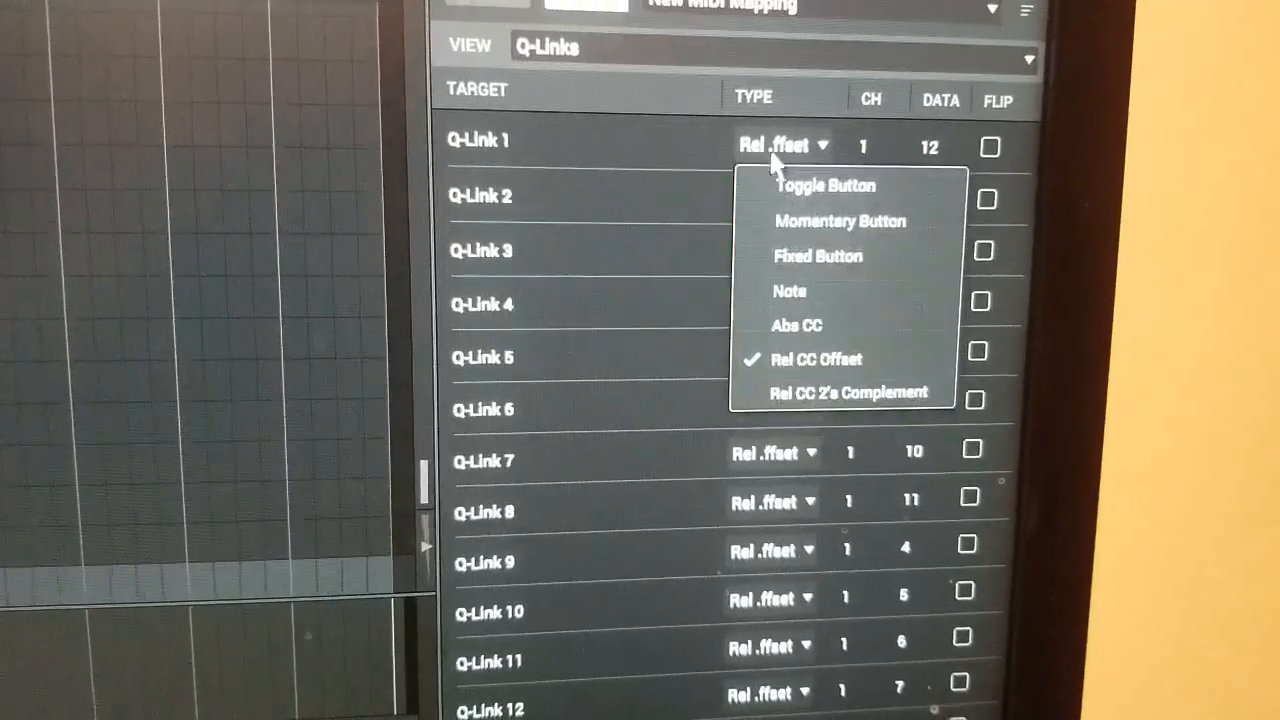